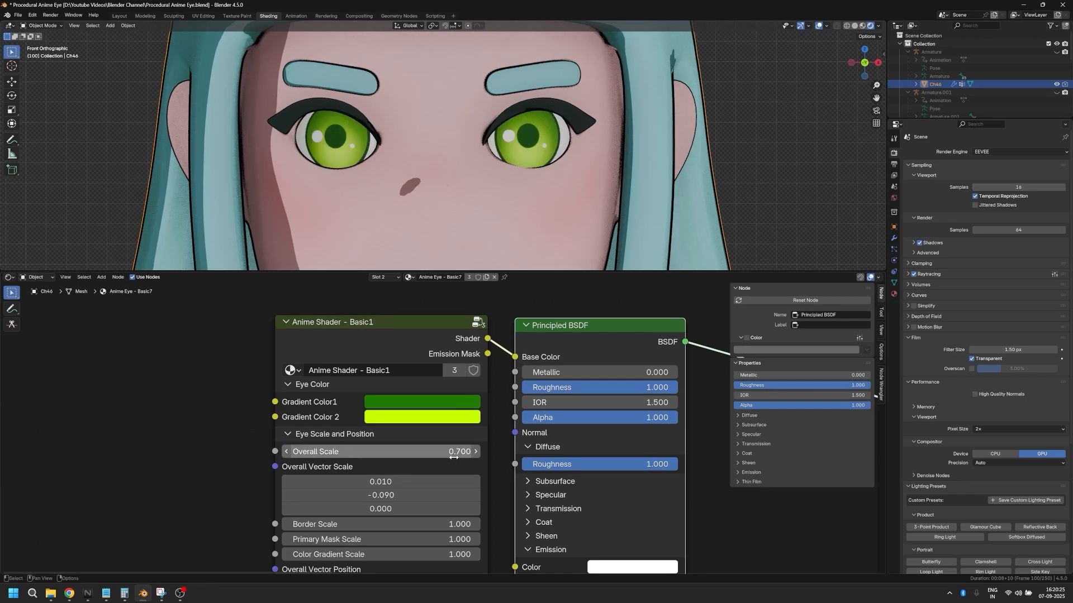
- Set the Anime Shader eye's Overall Scale to 0.600 and Border Scale to 0.950
left_click(421, 401)
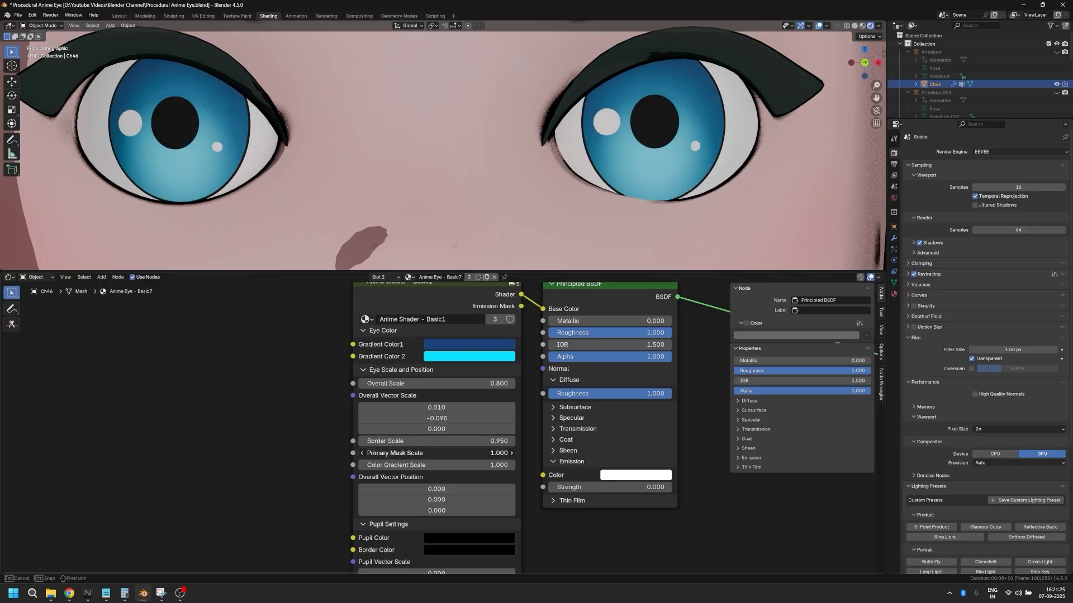
left_click_drag(435, 465, 499, 465)
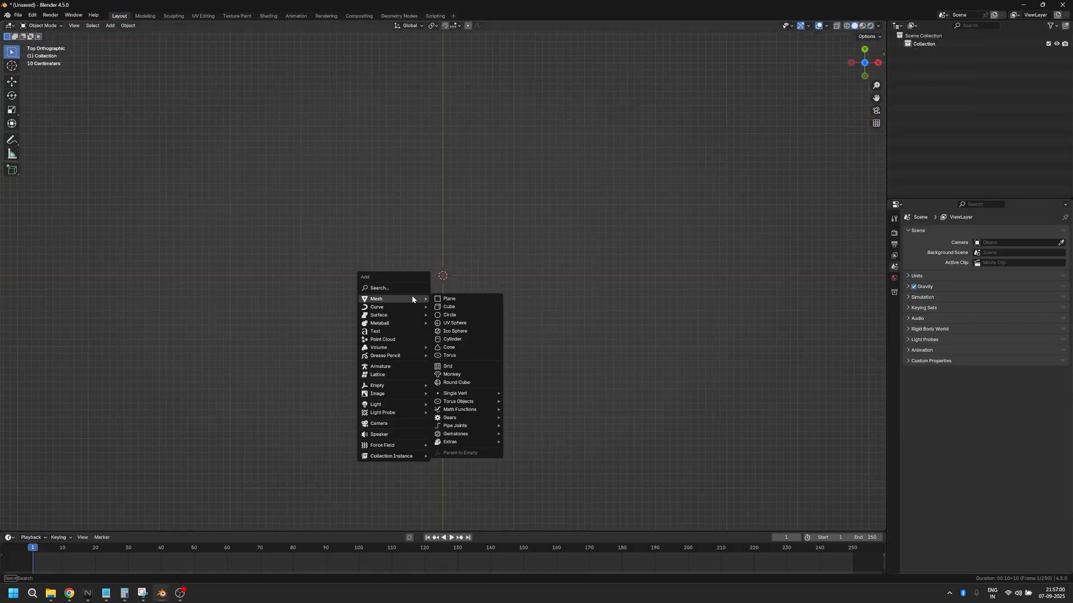
- Add a UV sphere to the scene and apply Shade Smooth
left_click(455, 323)
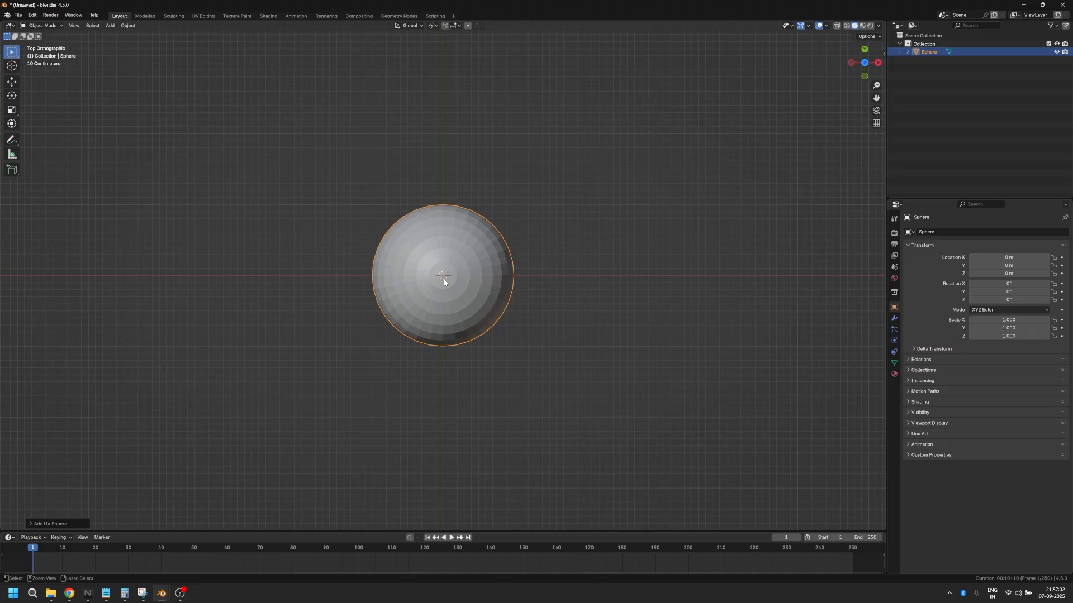
right_click(443, 282)
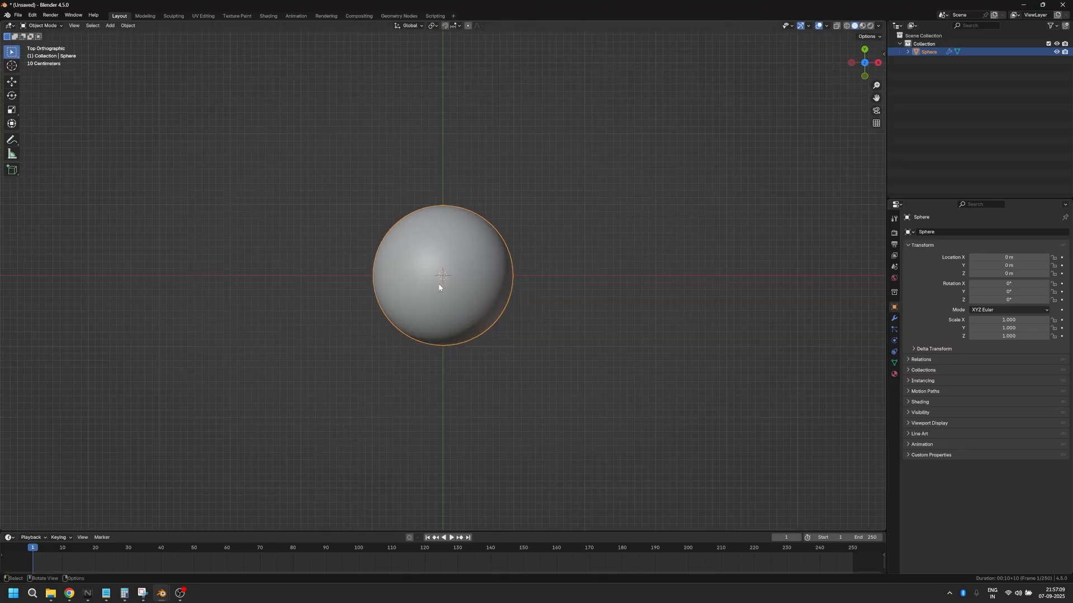
- Build a material feeding UV coordinates through Add (−0.5, −0.5) and Length into the output
left_click(268, 16)
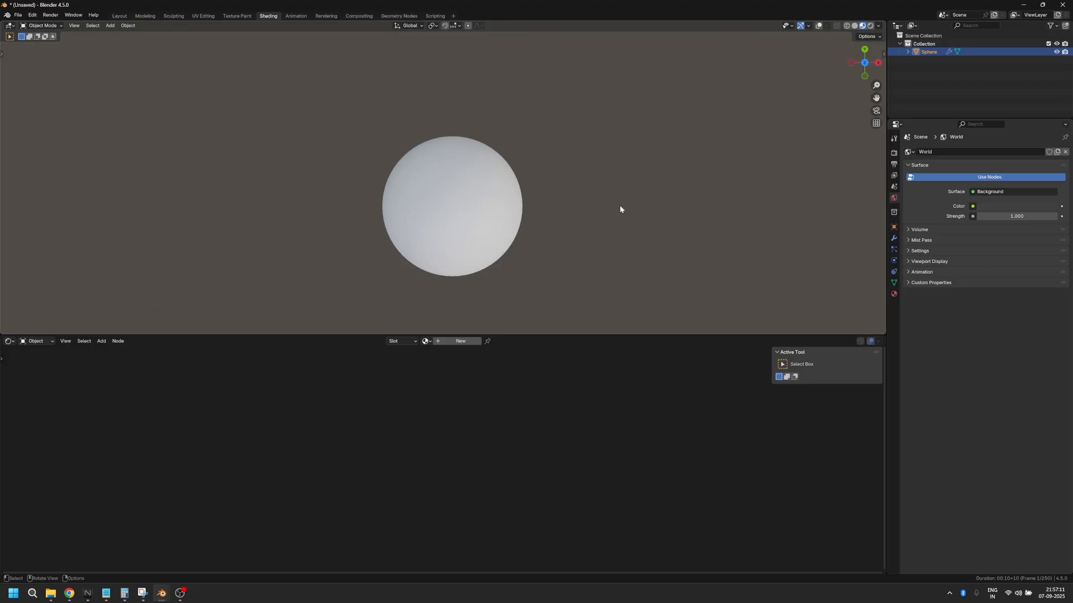
mouse_move(466, 209)
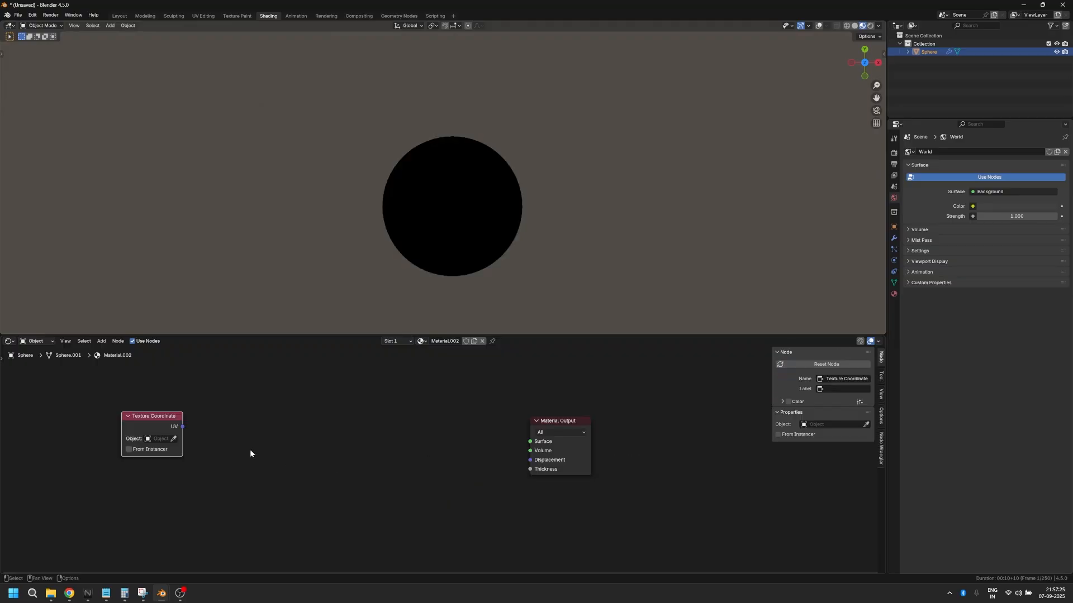
left_click_drag(182, 426, 530, 441)
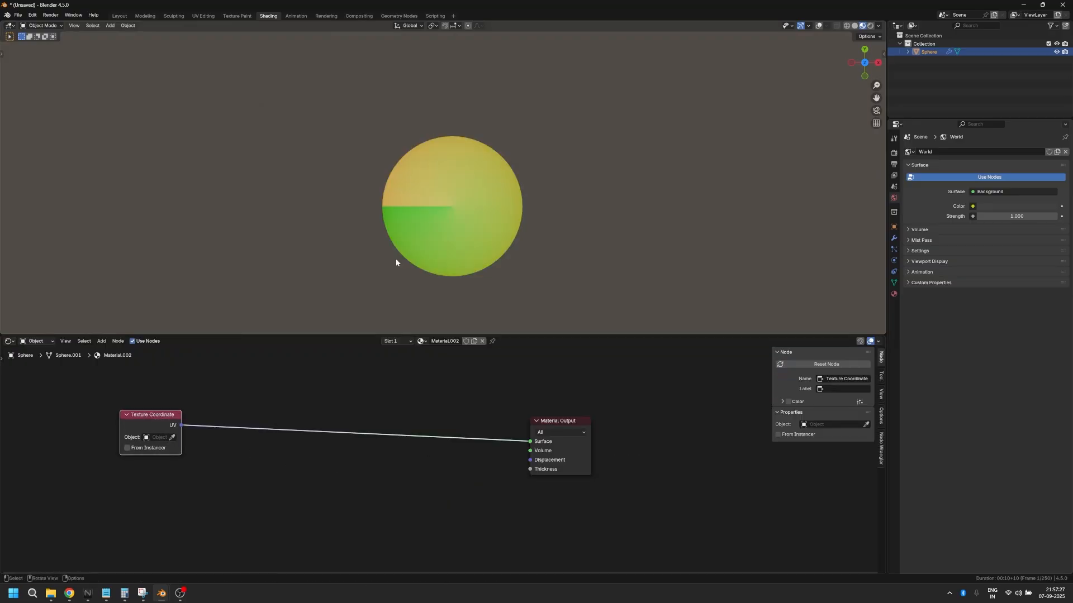
left_click_drag(181, 424, 287, 397)
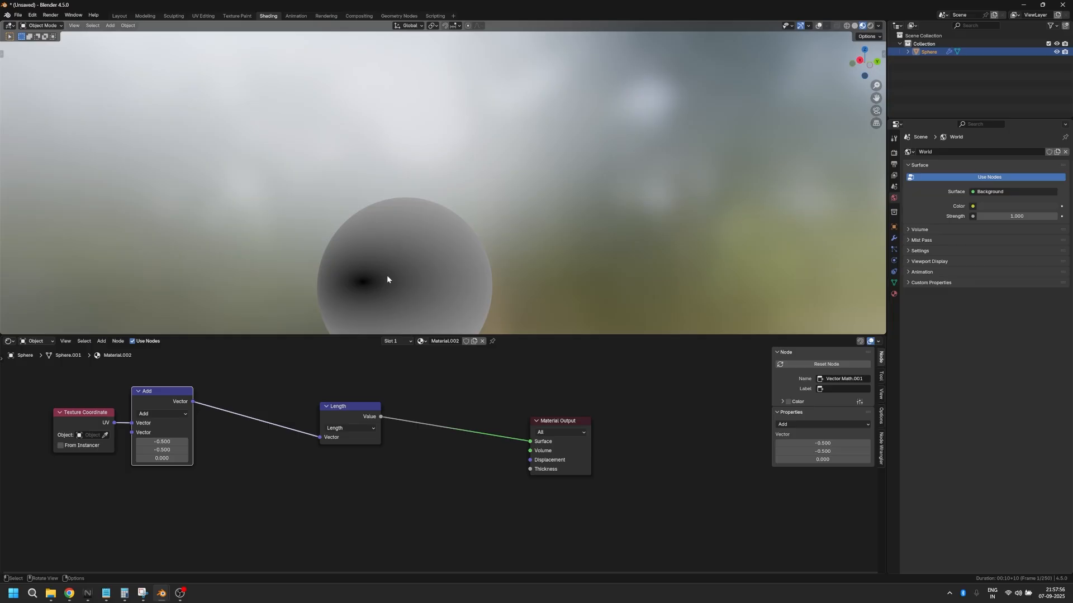
mouse_move(368, 288)
type("color")
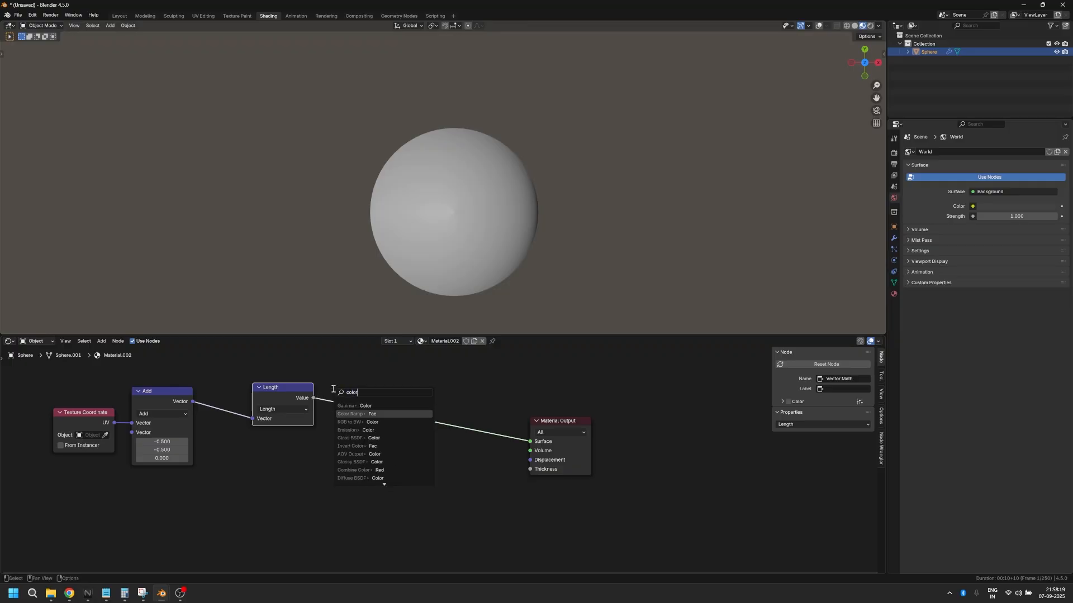
- Insert a Constant-interpolation Color Ramp after Length with its white stop at 0.091
left_click(351, 414)
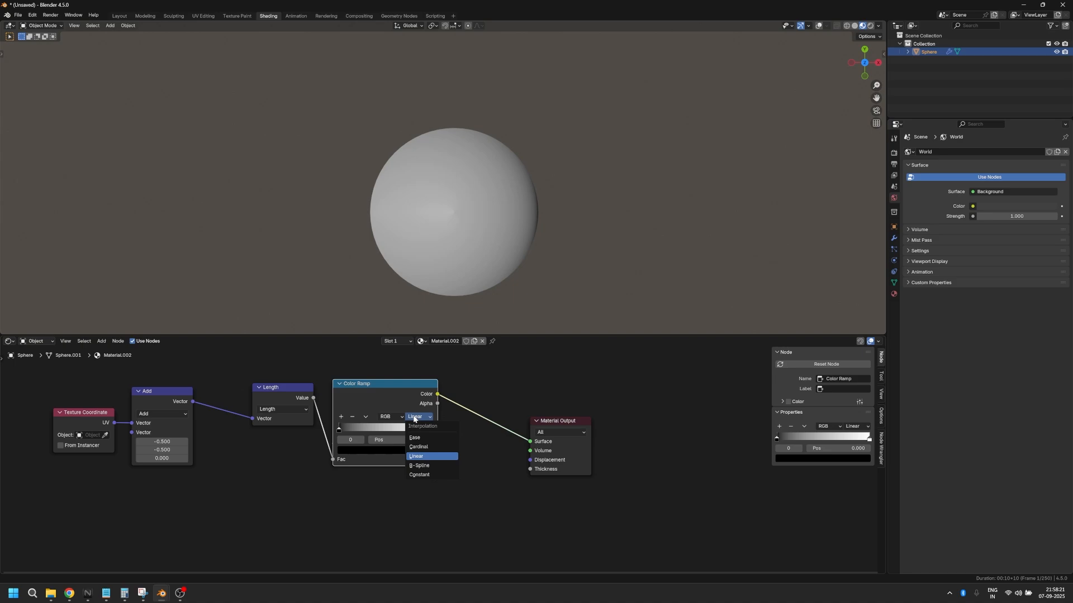
left_click(419, 475)
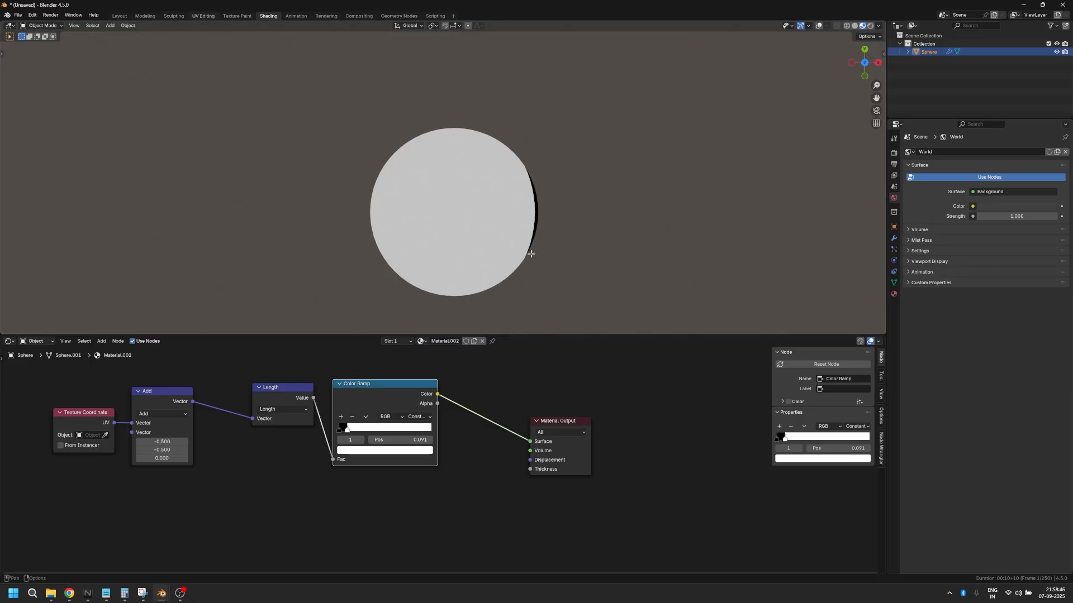
- Project all sphere UVs from the top view, enlarge them, and return to Object Mode
left_click(203, 15)
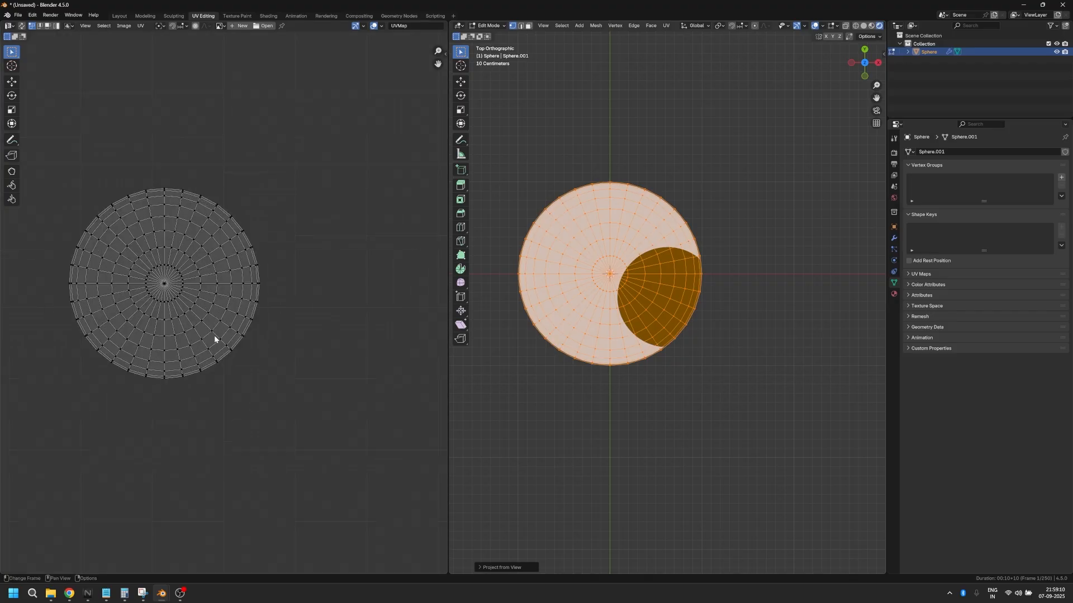
key("a")
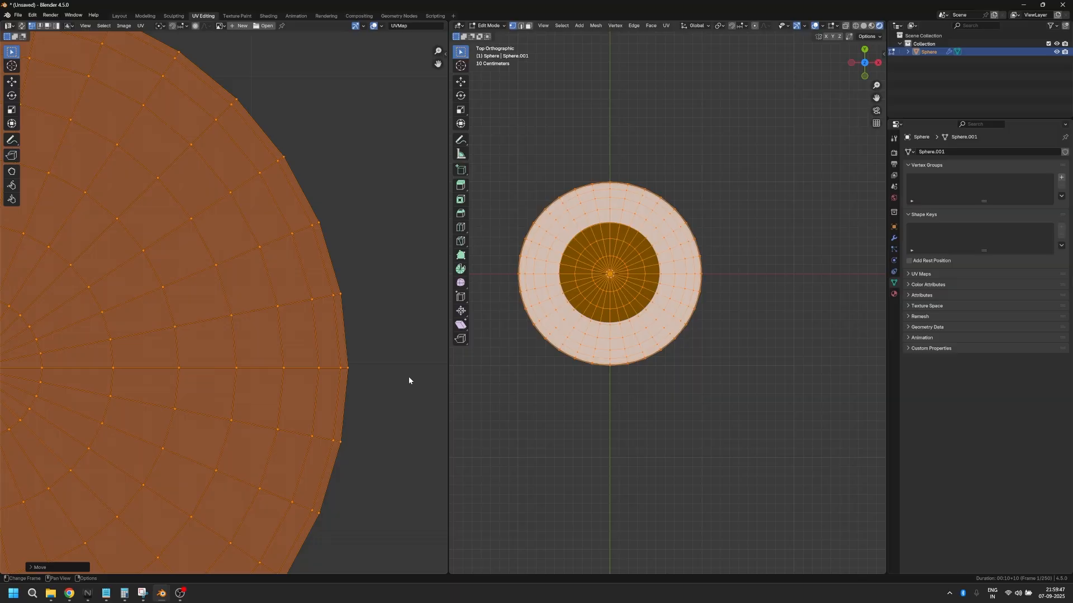
scroll("down", 3)
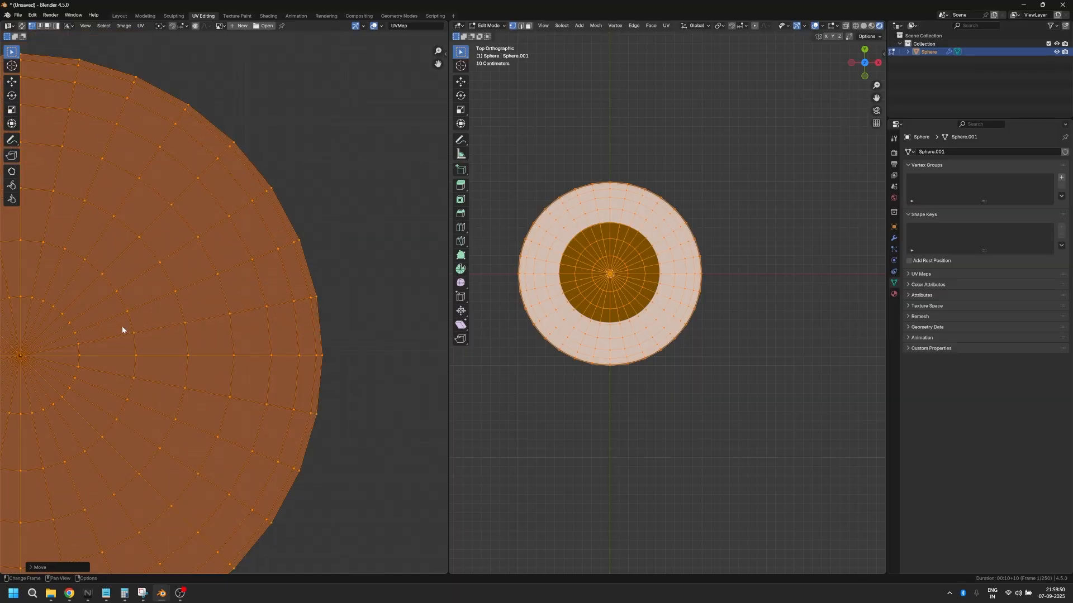
key("g")
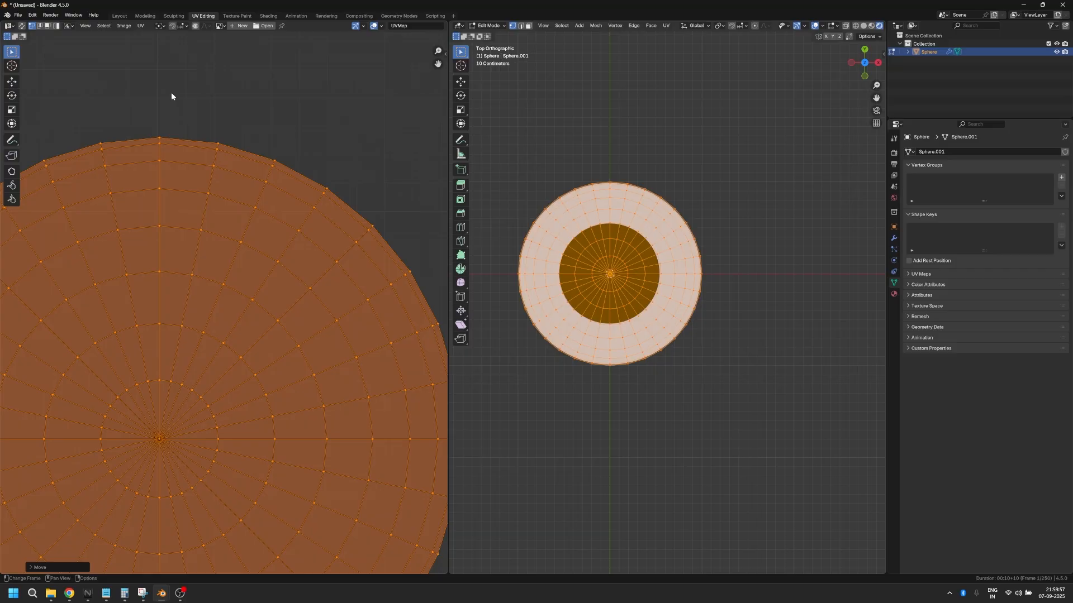
key("g")
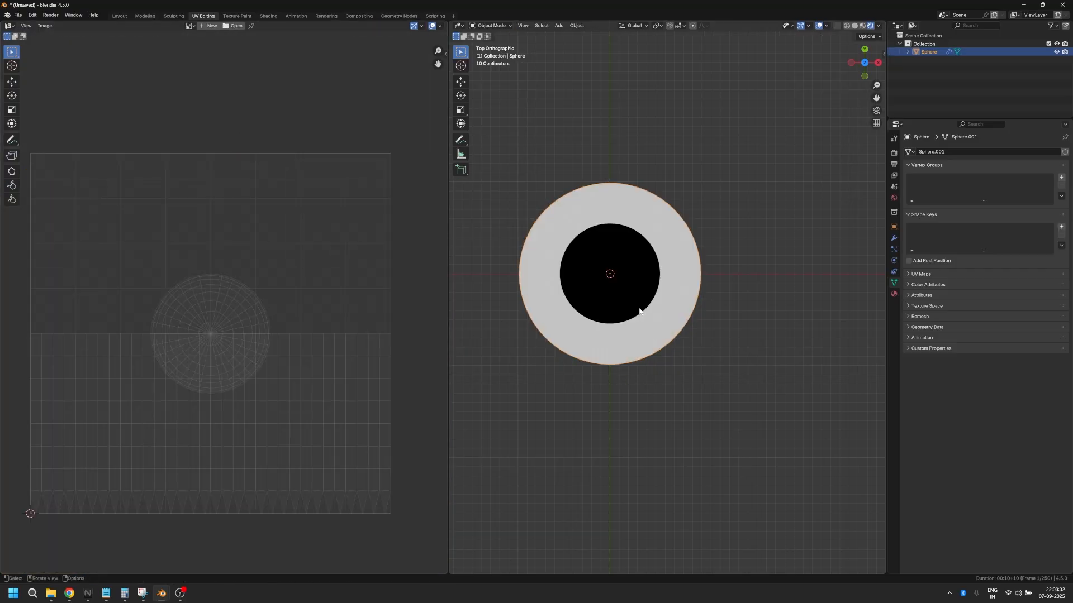
- Make room before the Length node and reset the Multiply node's X scale to 1.000
left_click(268, 15)
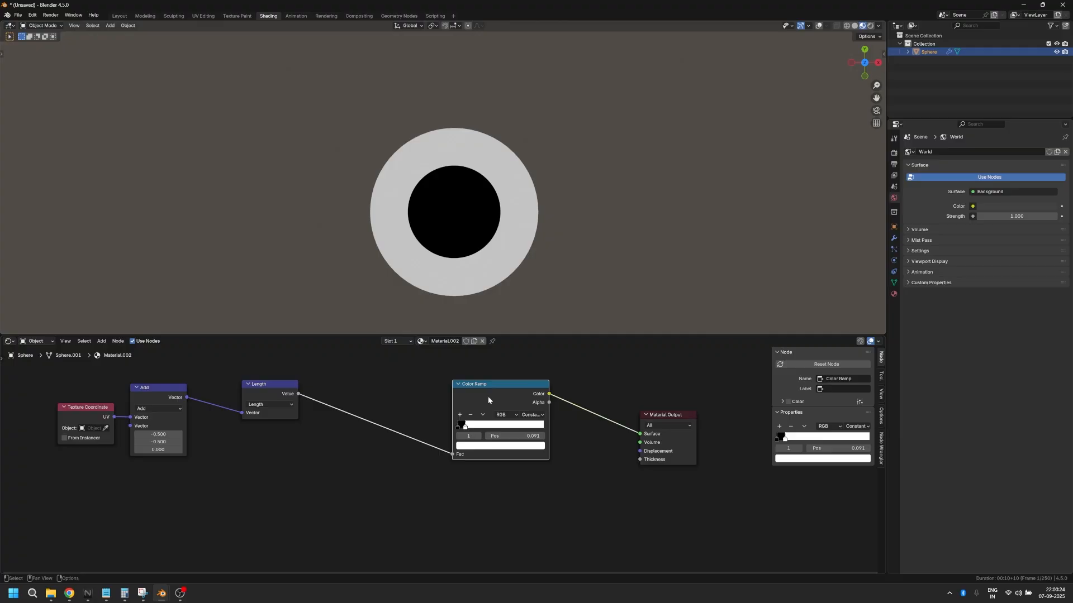
mouse_move(283, 398)
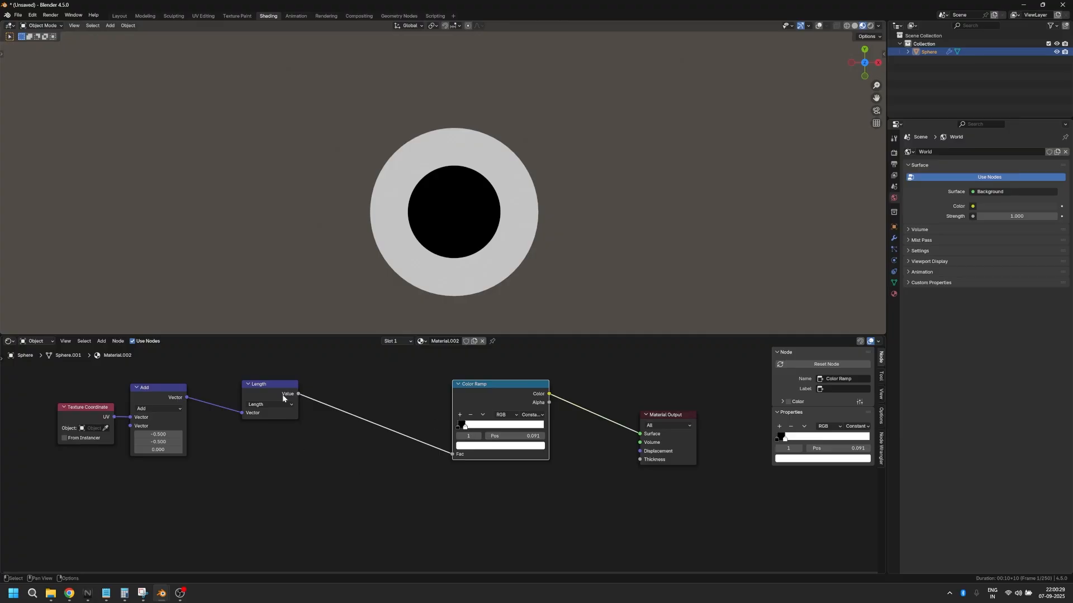
left_click_drag(269, 388, 336, 395)
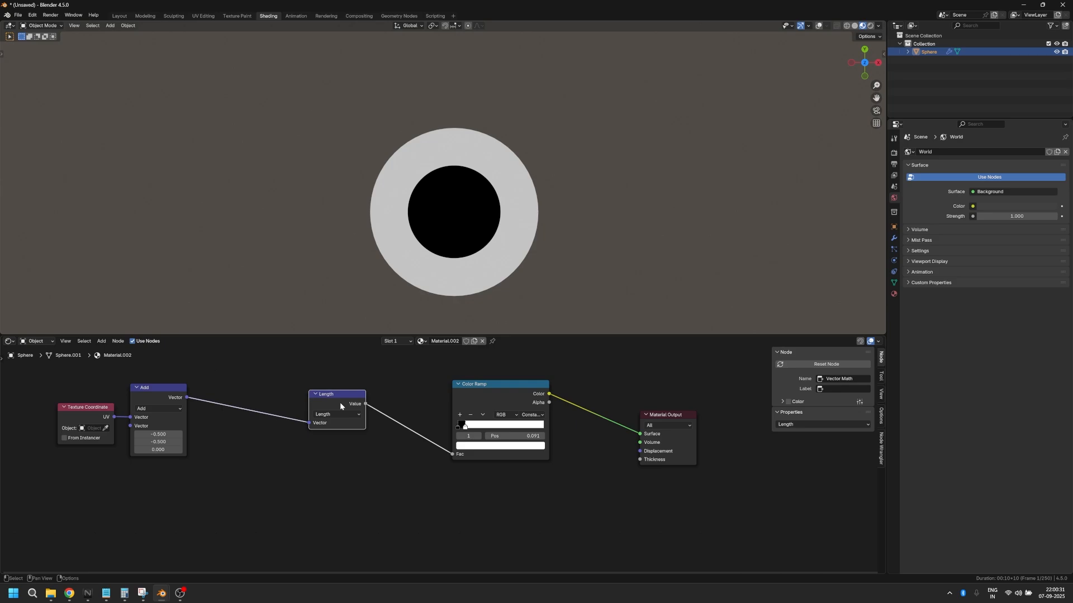
left_click_drag(158, 433, 164, 434)
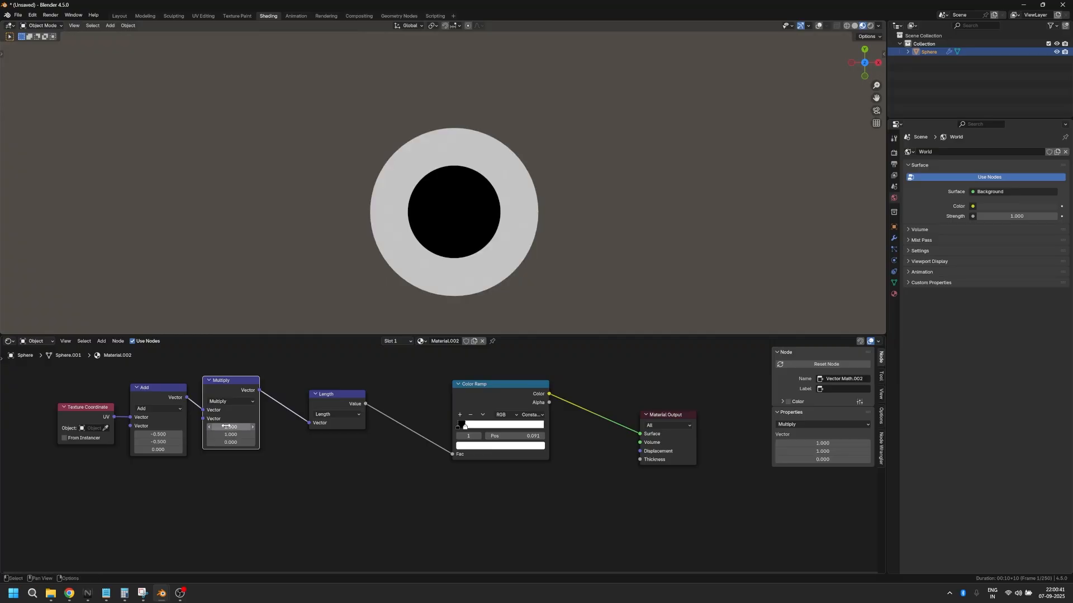
left_click_drag(231, 426, 230, 426)
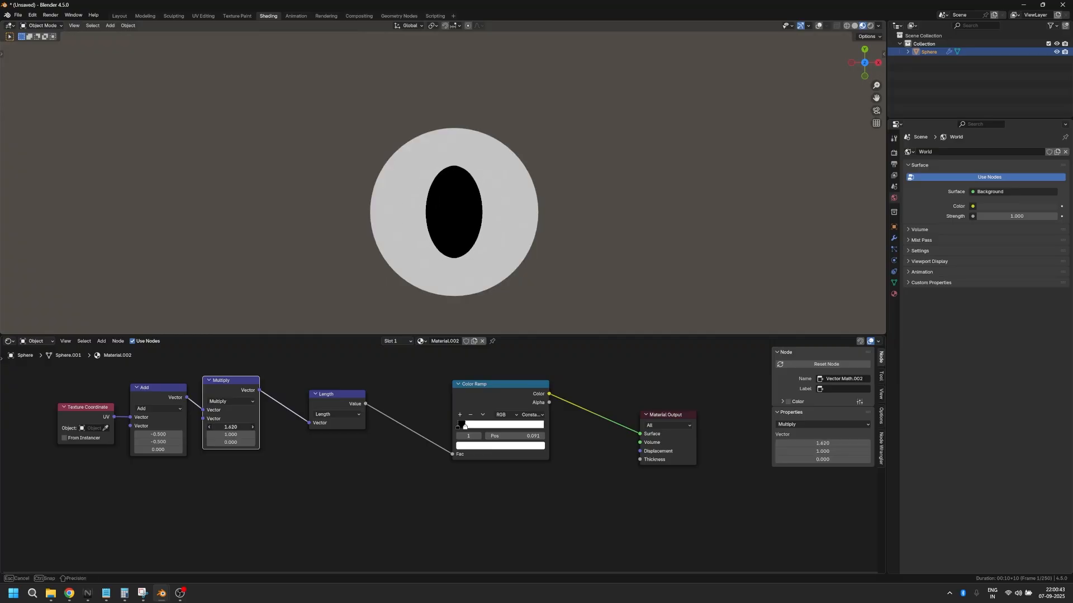
left_click_drag(231, 427, 230, 427)
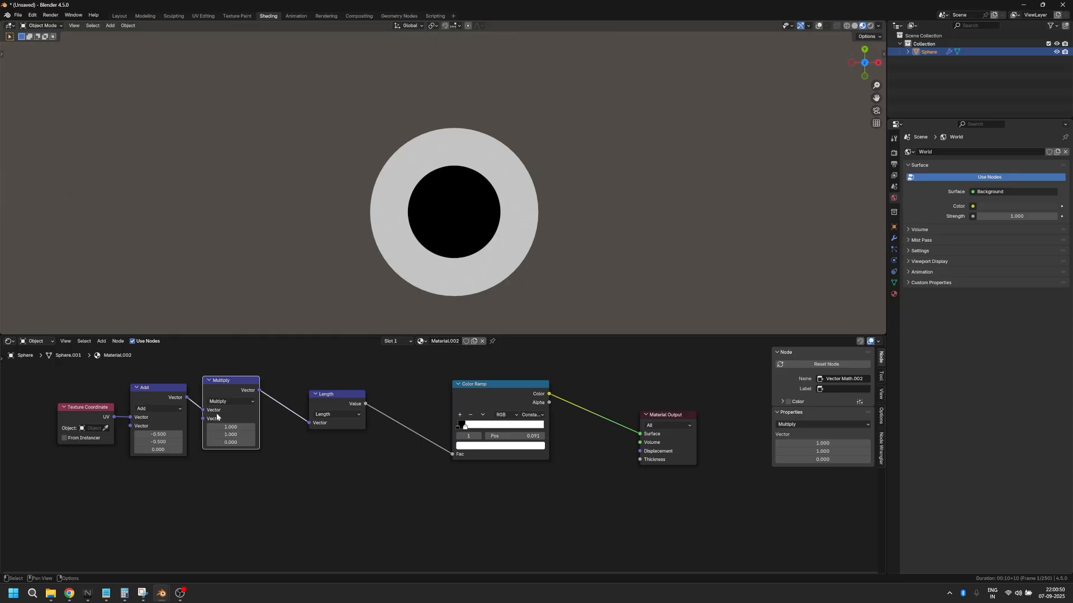
- Add a Cross Product Vector Math node with vector (0, 0, 1) before Length
left_click(232, 401)
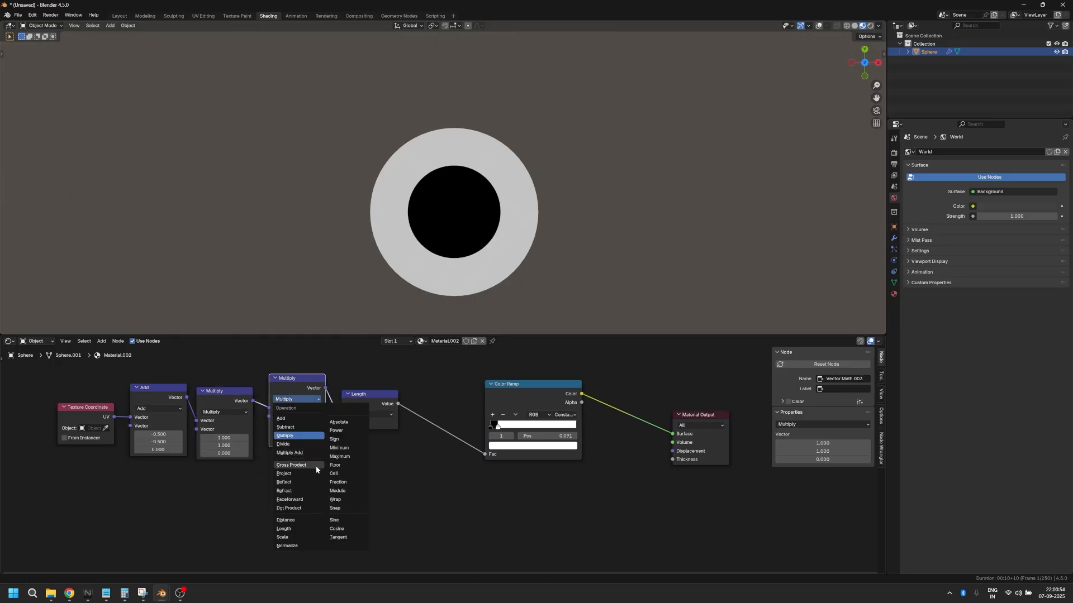
left_click(290, 466)
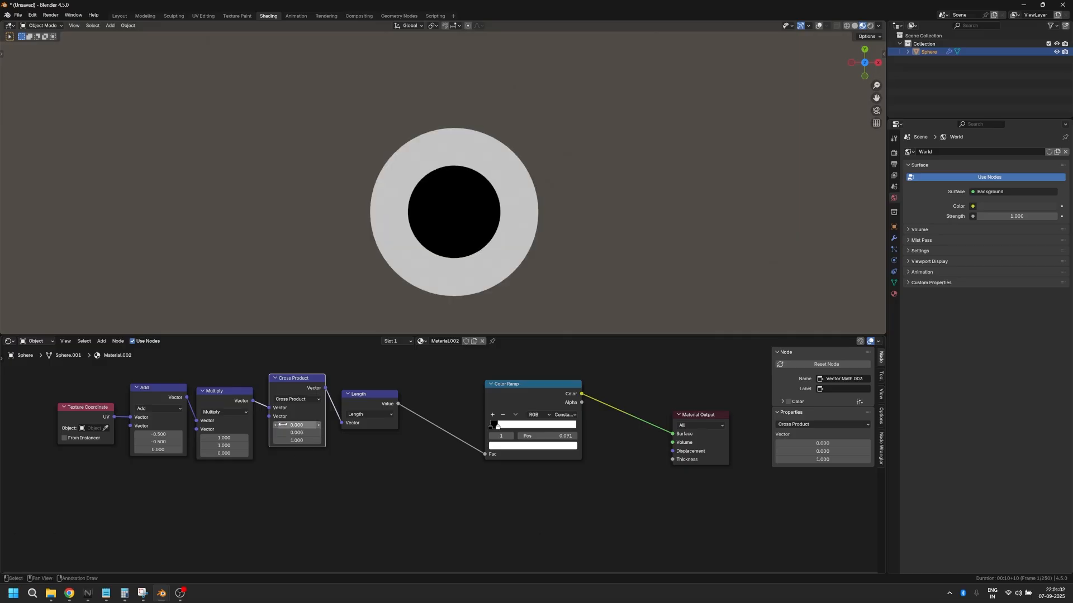
left_click_drag(296, 425, 295, 424)
type("mu")
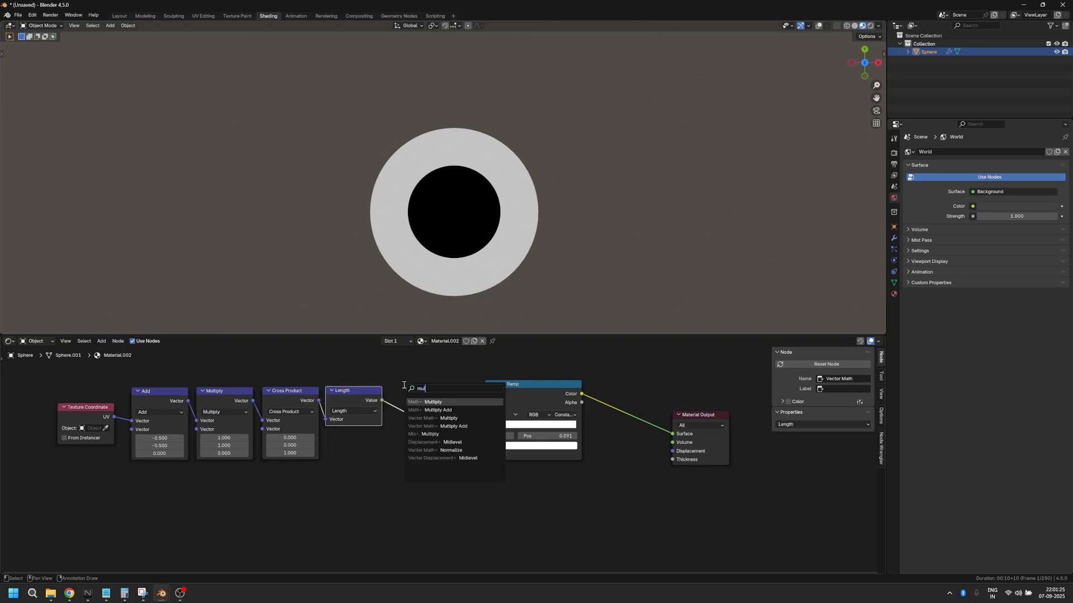
- Insert a Math Multiply between Length and Color Ramp, test values, then set 1.000
left_click(429, 417)
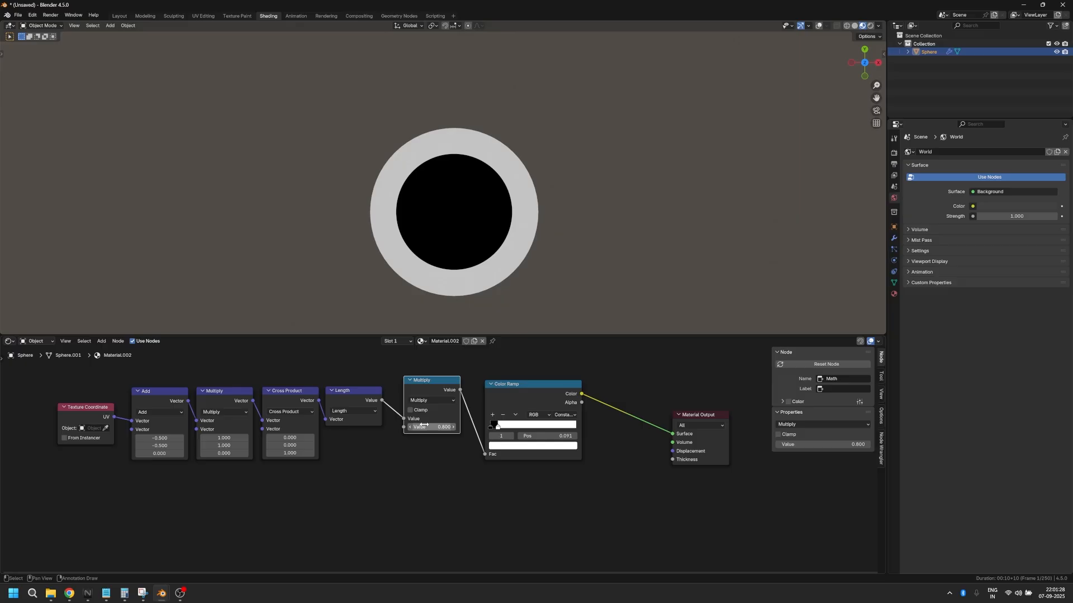
left_click_drag(438, 426, 451, 426)
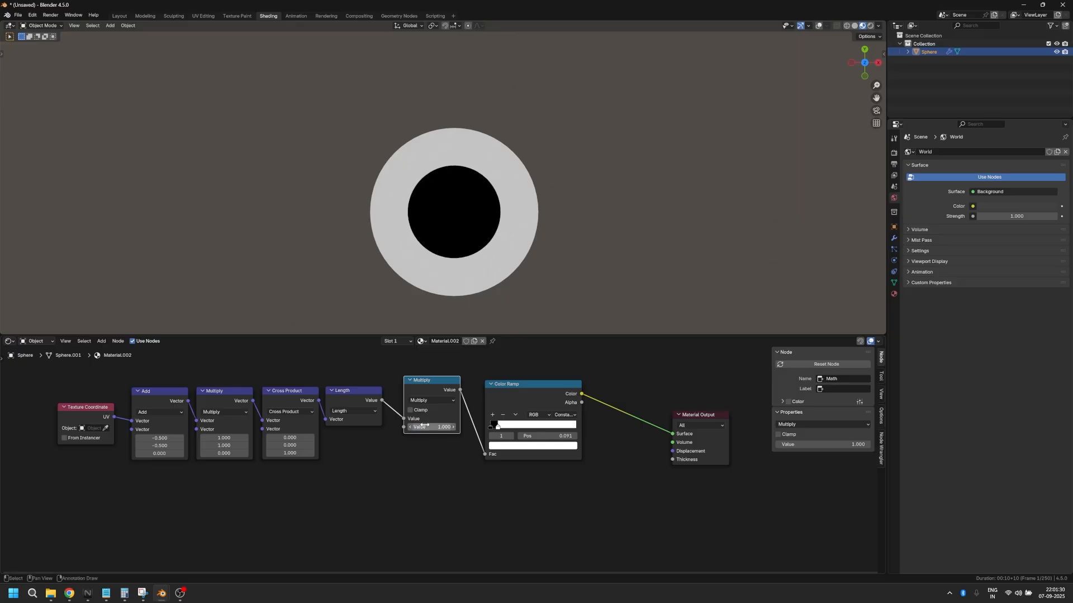
left_click_drag(424, 427, 445, 427)
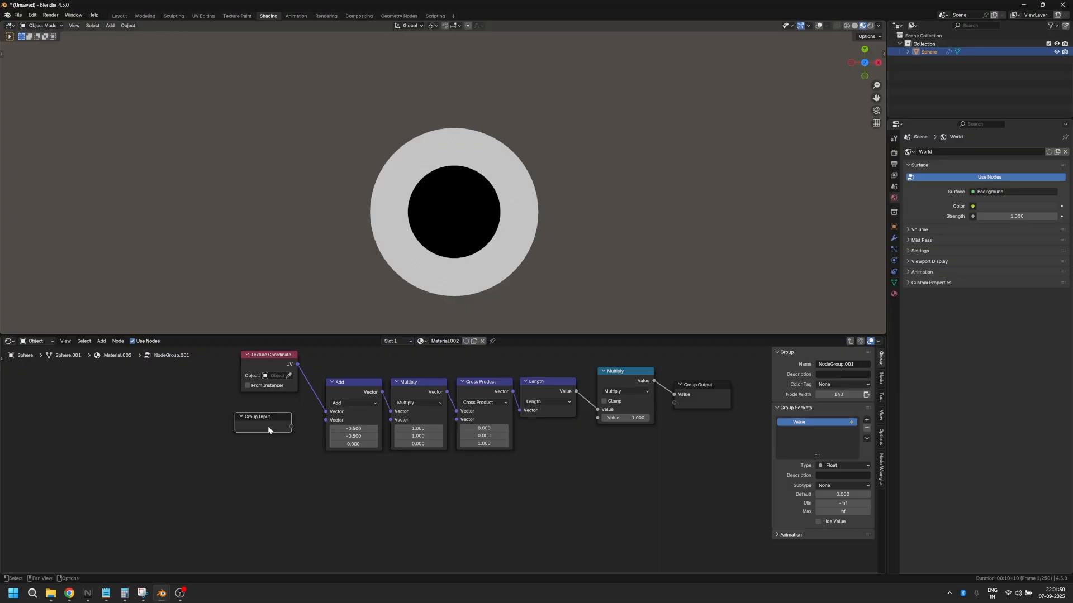
mouse_move(291, 476)
type("Vector Scale")
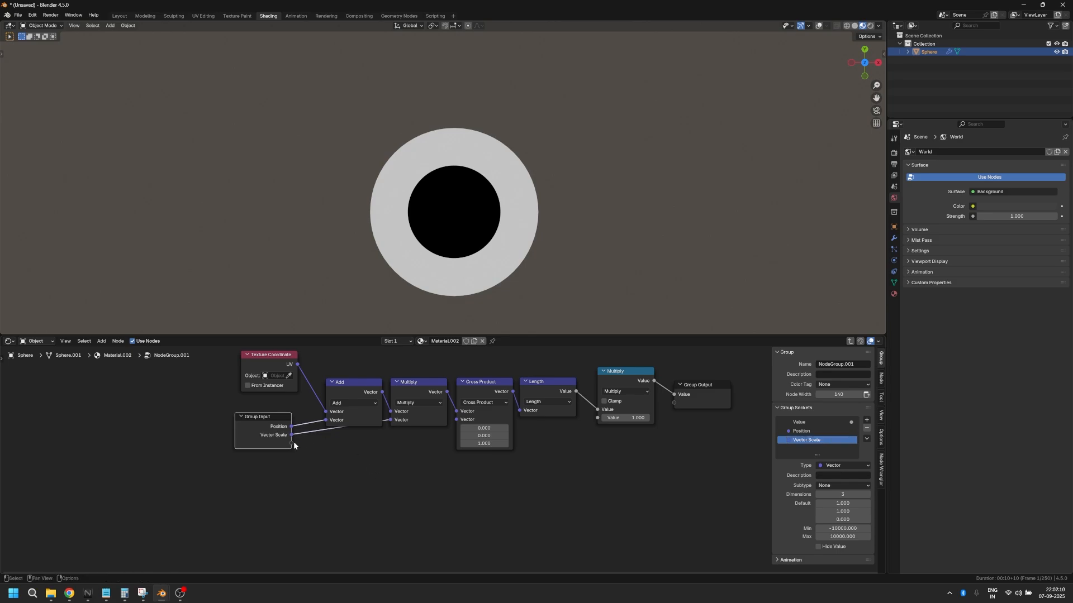
- Add Position and Vector Scale group inputs wired to the Add and Multiply nodes
left_click(866, 419)
type("Primary")
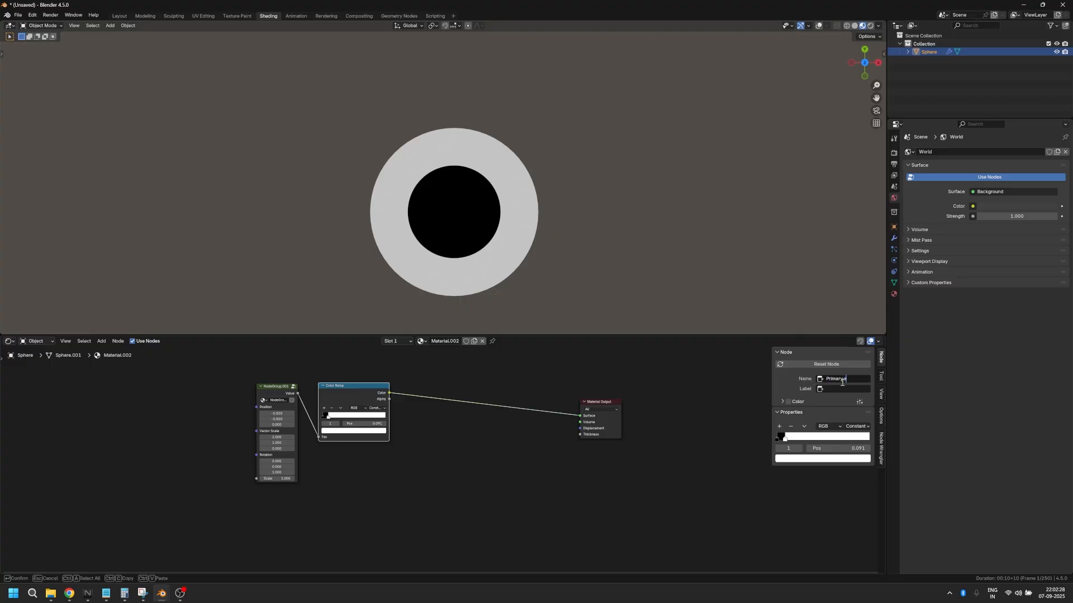
- Mix two mask copies green-to-orange, offset Position Y to -0.44, and use B-Spline ramp
type("Mask")
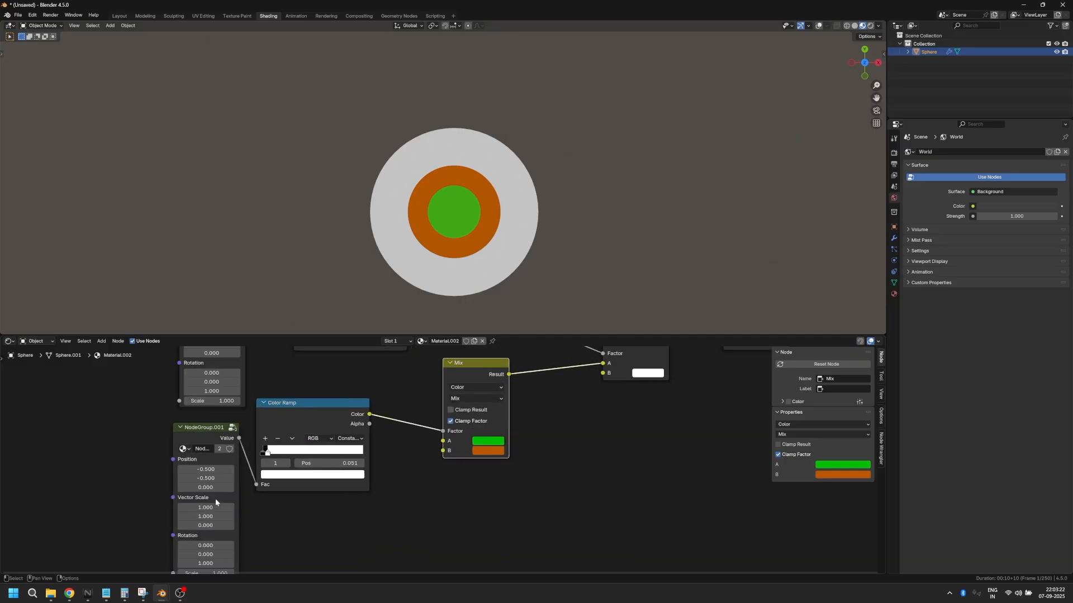
left_click_drag(205, 478, 215, 478)
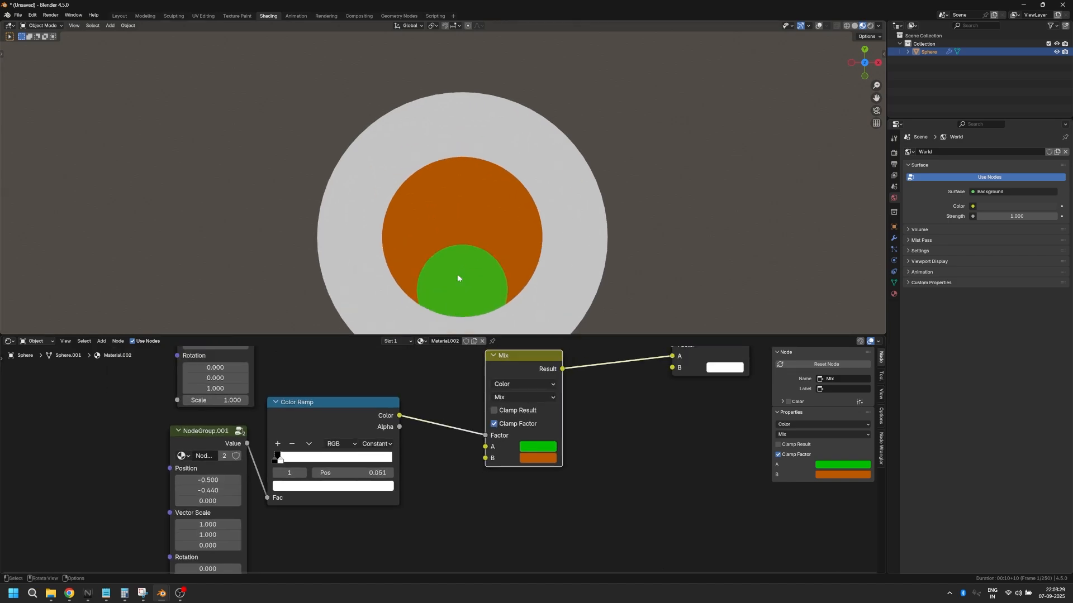
left_click(375, 443)
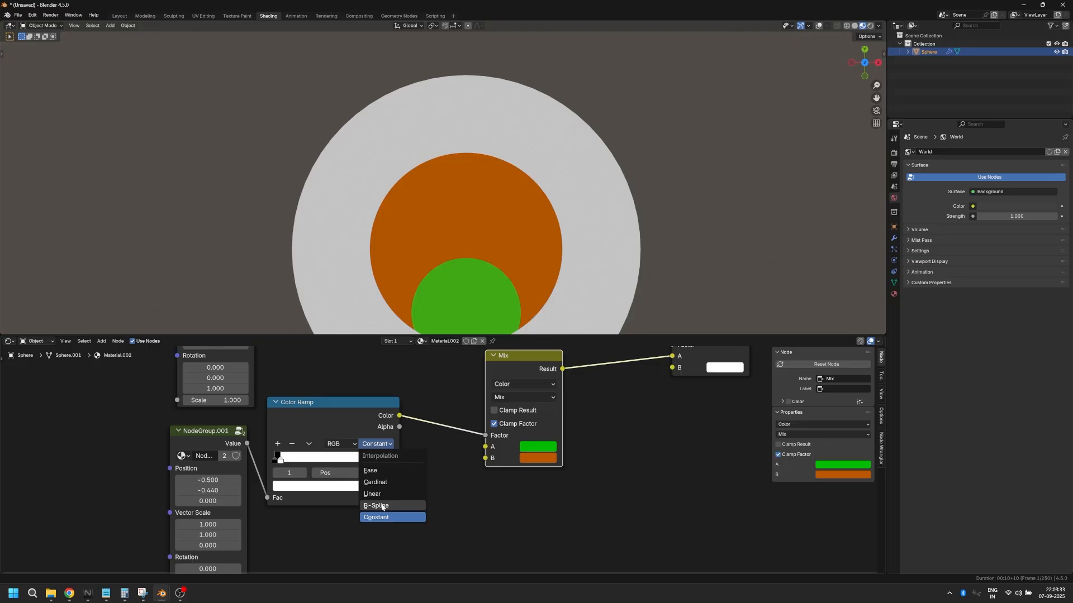
left_click(375, 506)
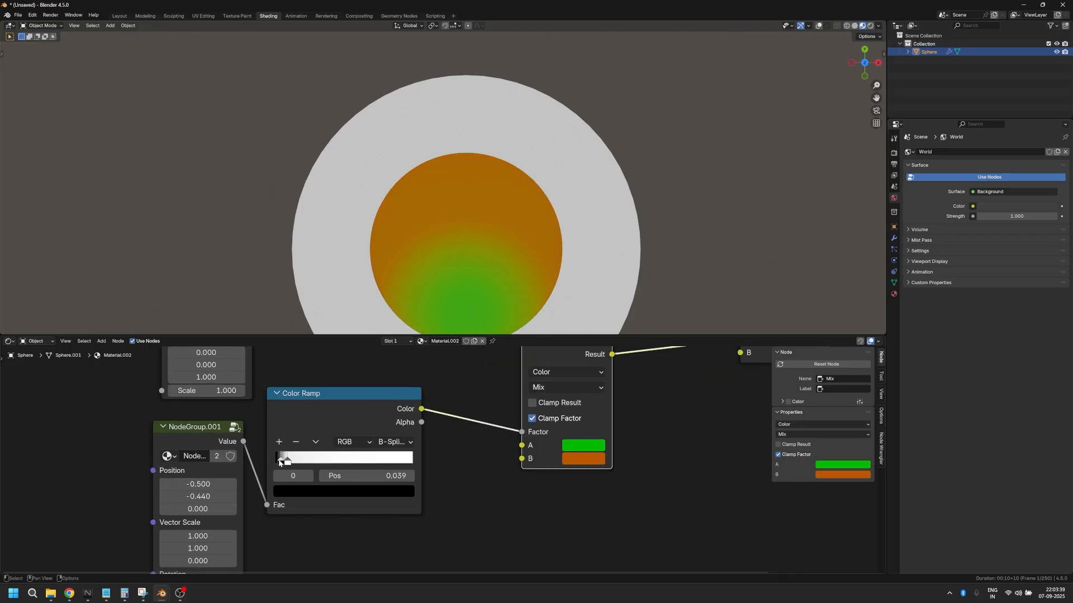
left_click(582, 445)
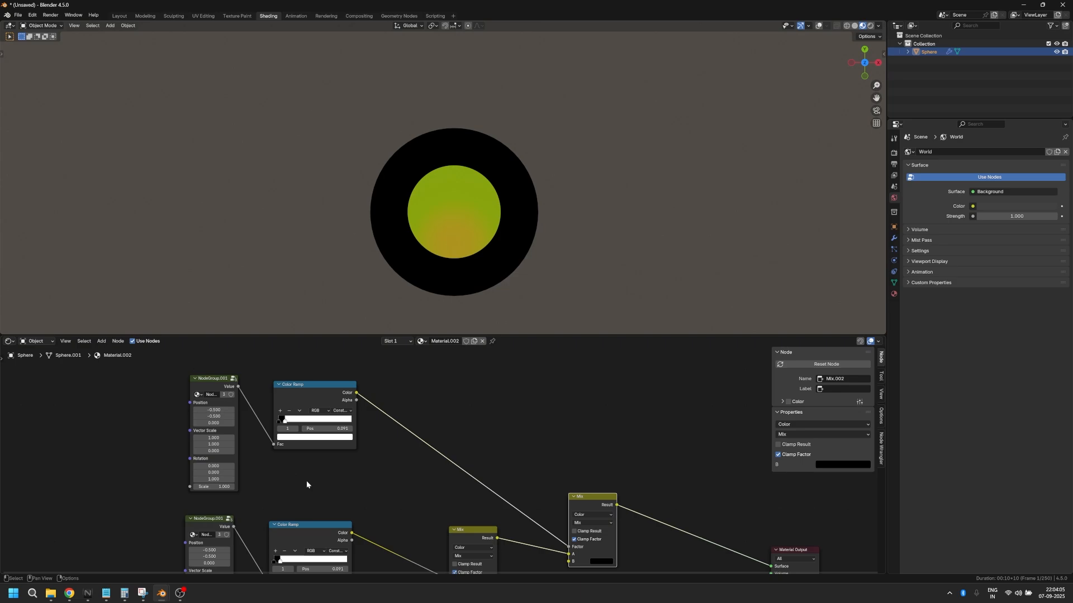
- Duplicate the mask group and ramp, mixing black outside the iris into the Material Output
left_click(311, 418)
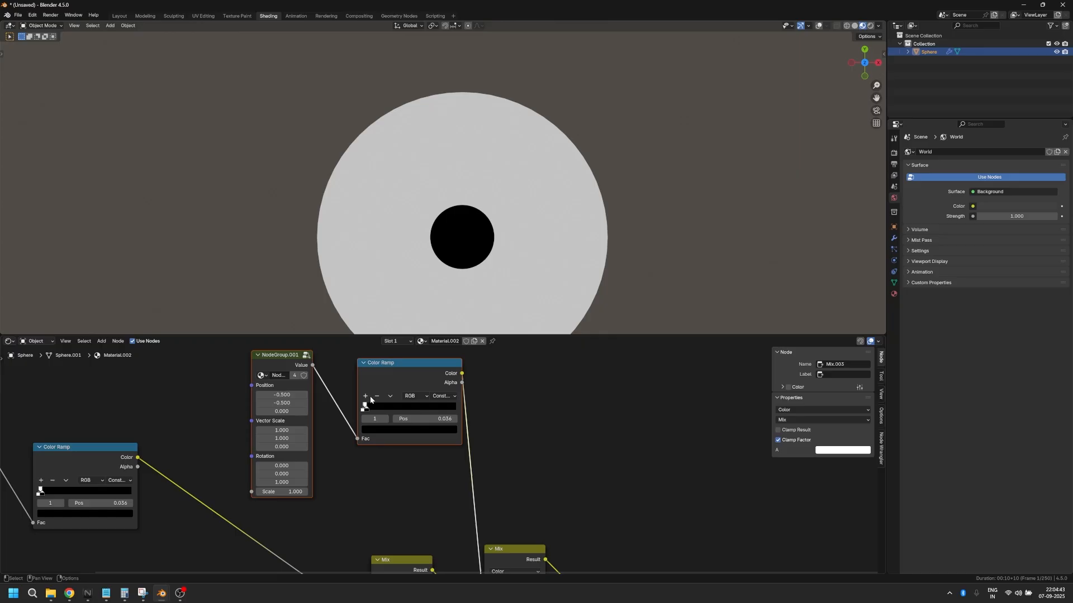
mouse_move(365, 407)
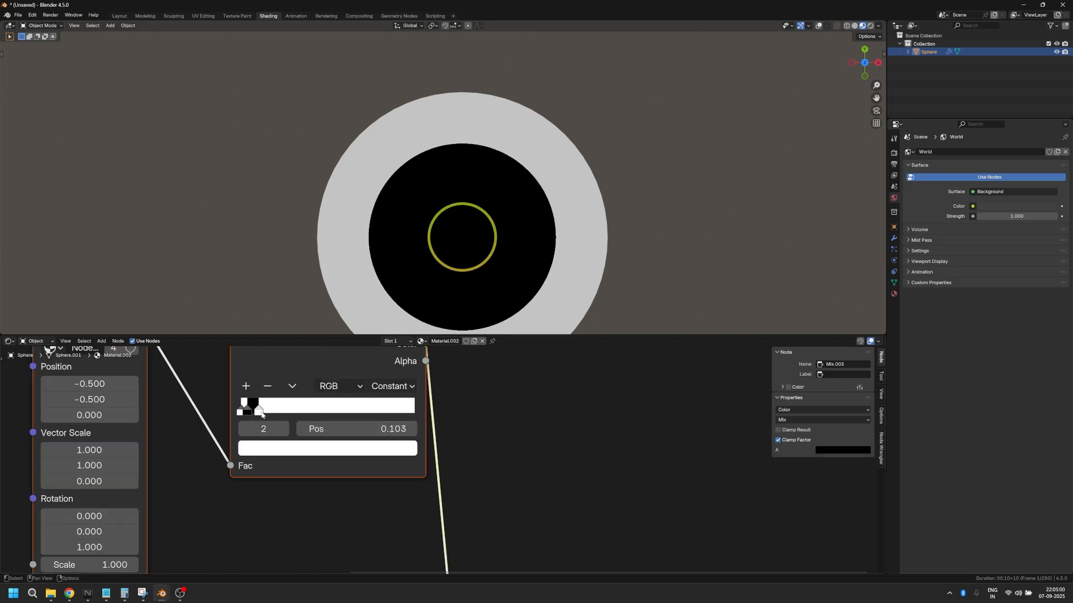
- Slide both Color Ramp stops of the border mask to size the black ring around the iris
left_click_drag(255, 405, 252, 405)
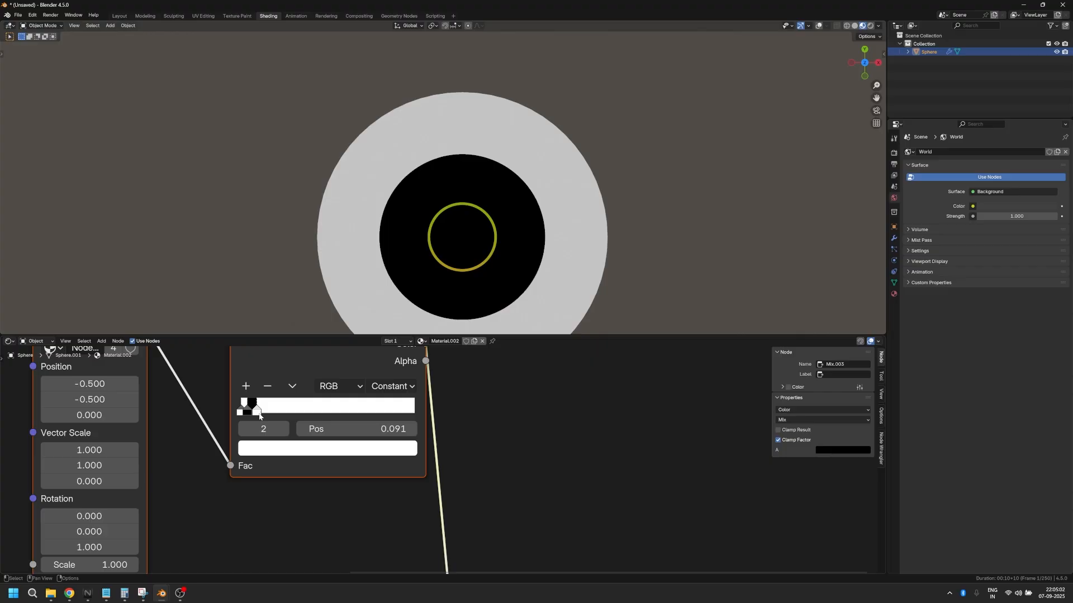
left_click(250, 405)
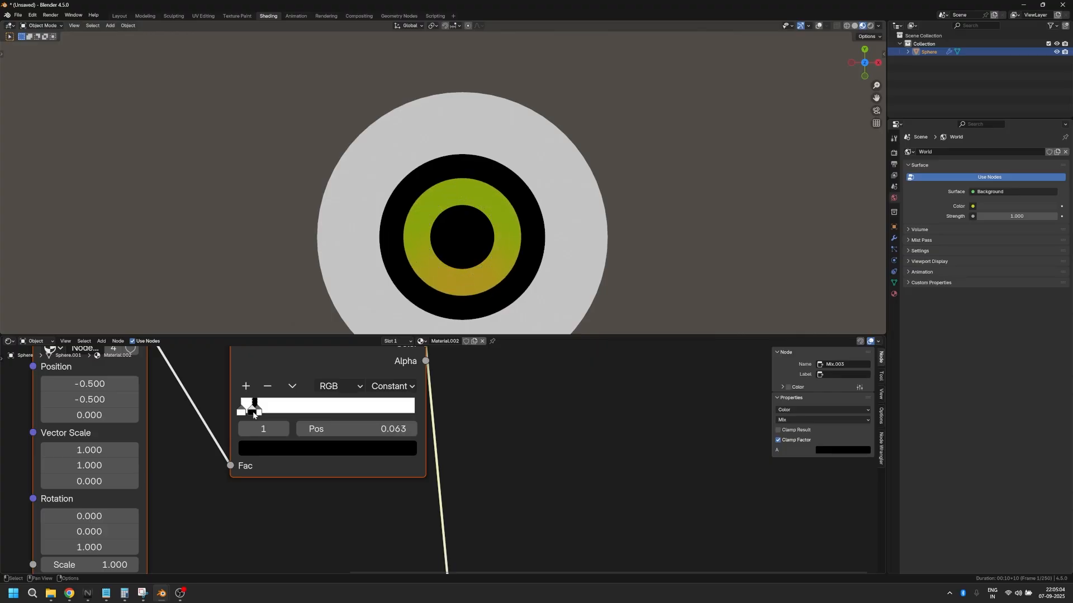
left_click_drag(251, 408, 255, 408)
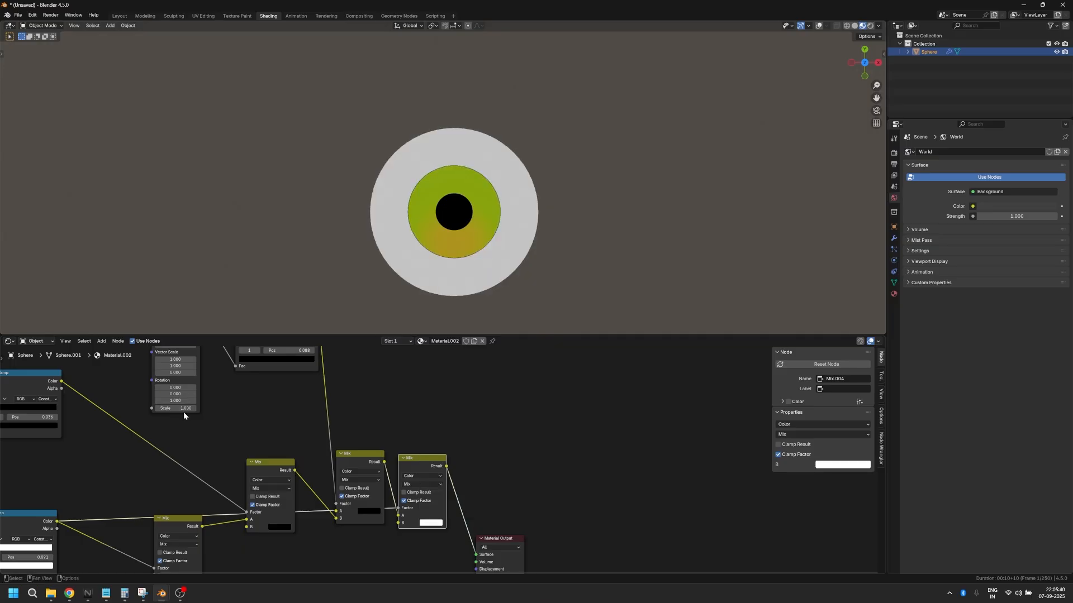
- Drag a mask group's Scale value down to thin the dark iris outline
left_click_drag(185, 409, 181, 408)
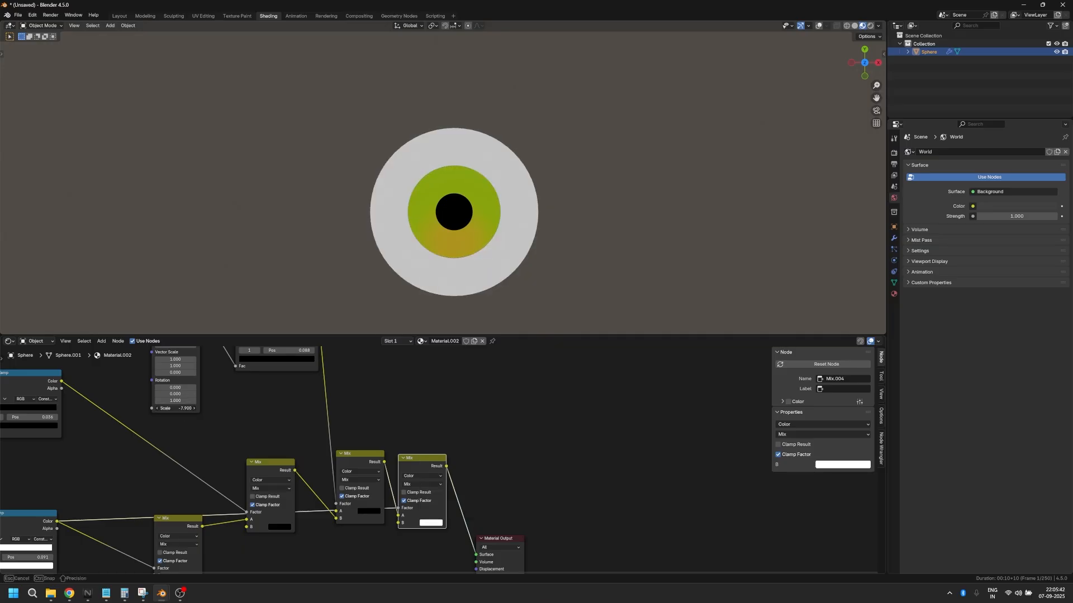